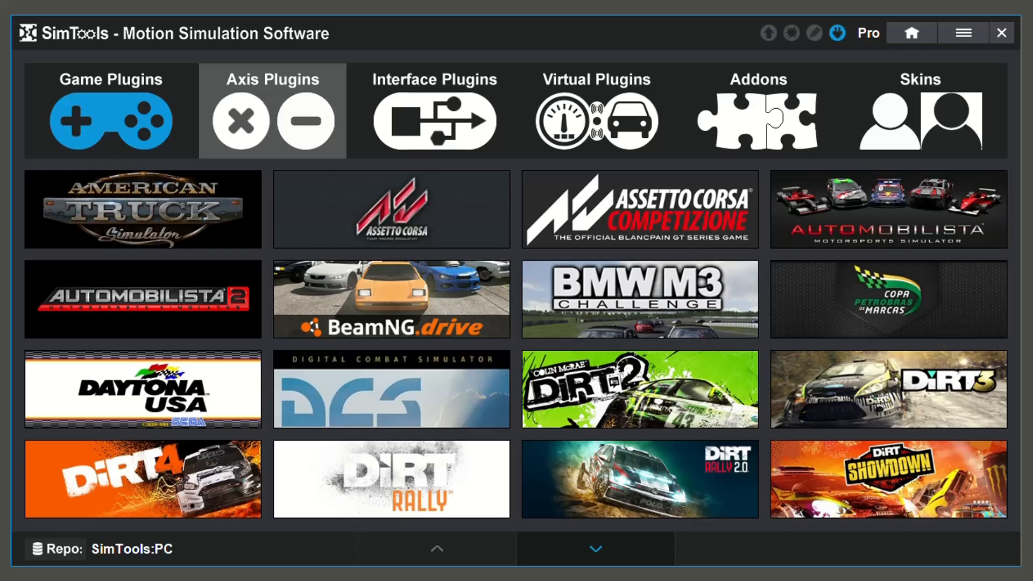
Show the installed axis plugins, with Generic 2D Advanced listed.
left_click(271, 110)
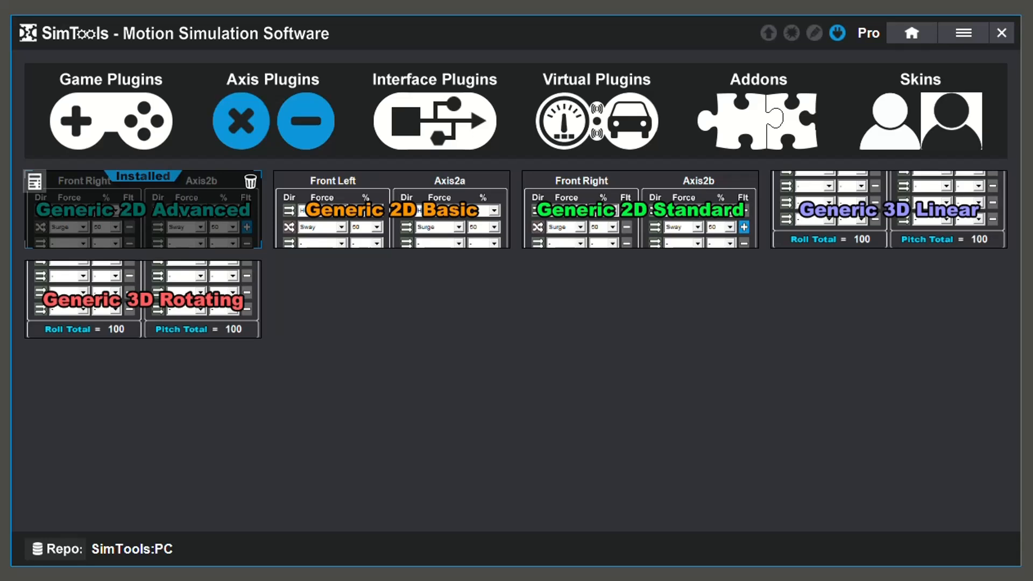
Review the Generic 2D Advanced web page: description, screenshots, output types and filter options.
left_click(142, 210)
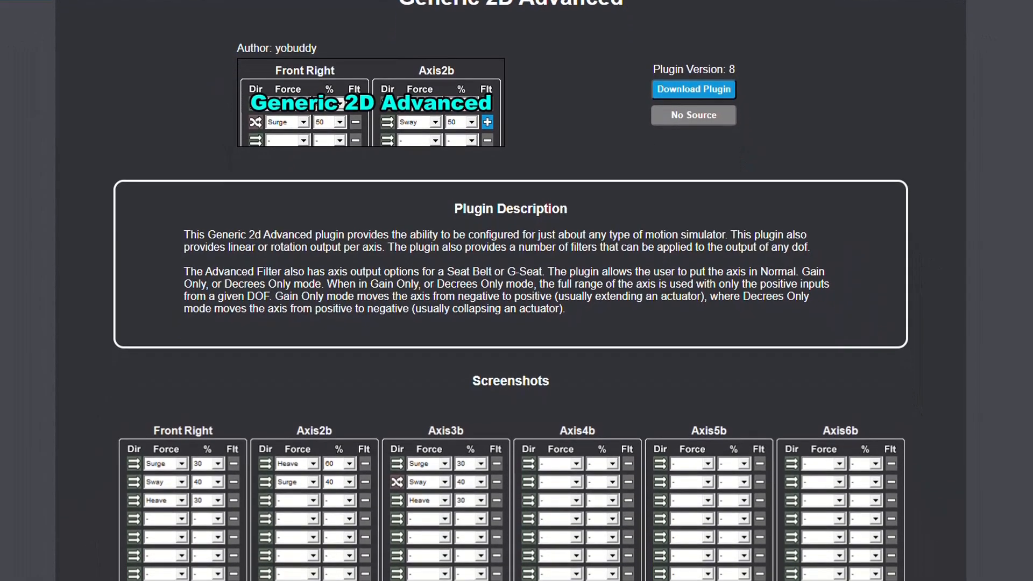
scroll("down", 3)
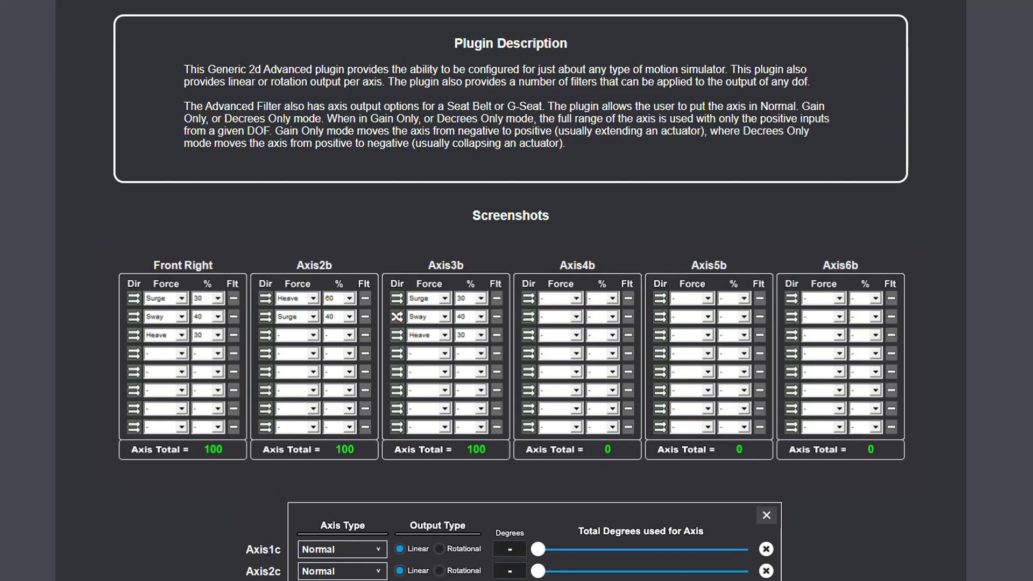
scroll("down", 3)
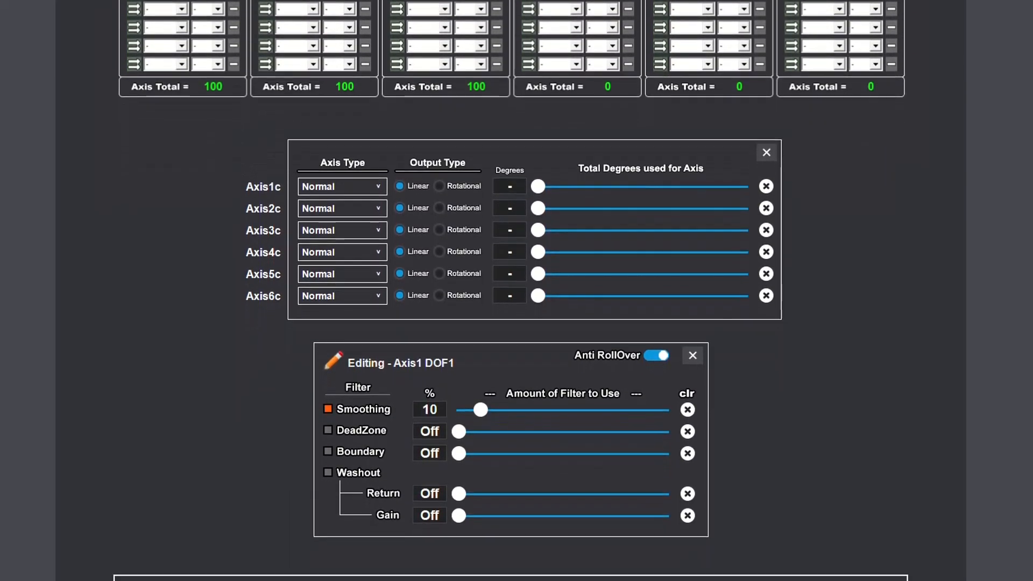
scroll("down", 3)
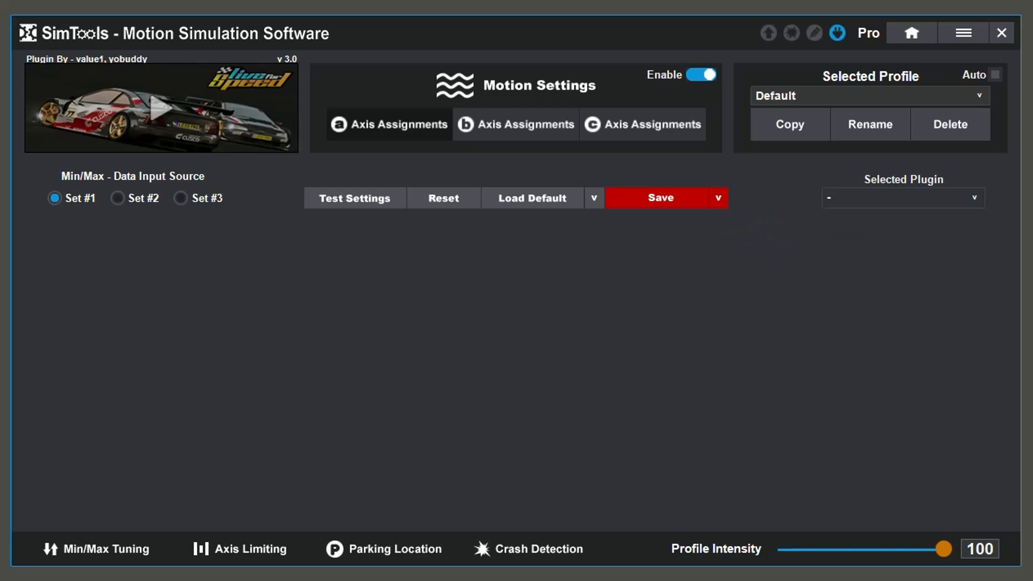
Choose Generic 2D Advanced and save Axis1a/Axis2a force mixes including Heave on Axis2a.
left_click(902, 197)
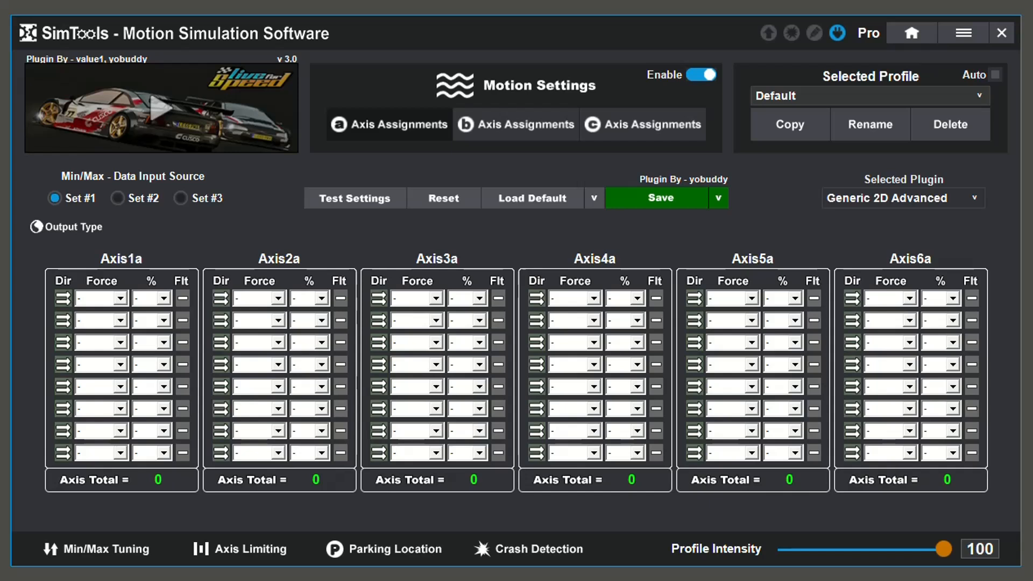
left_click(120, 298)
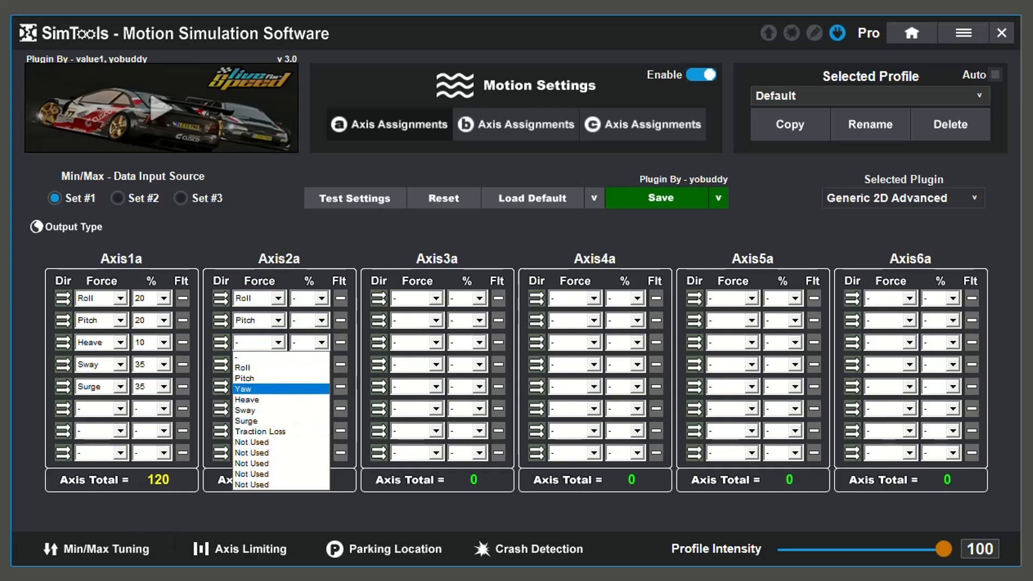
left_click(242, 399)
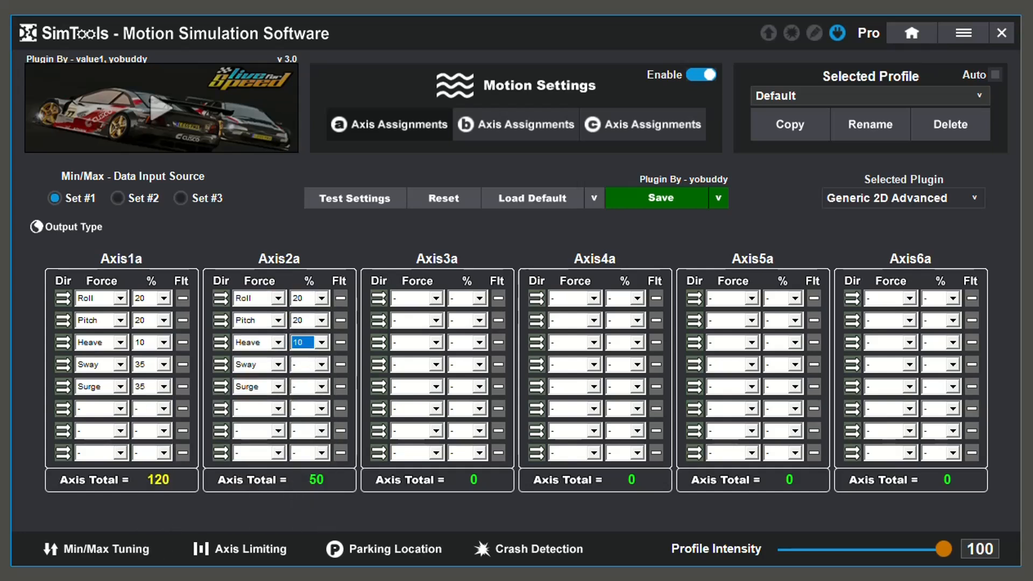
left_click(321, 387)
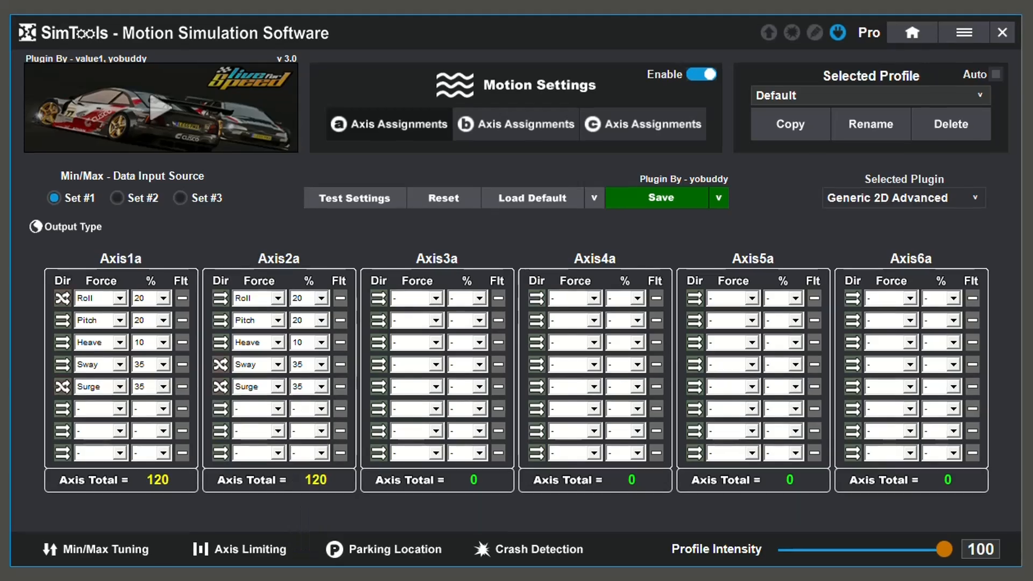
left_click(659, 198)
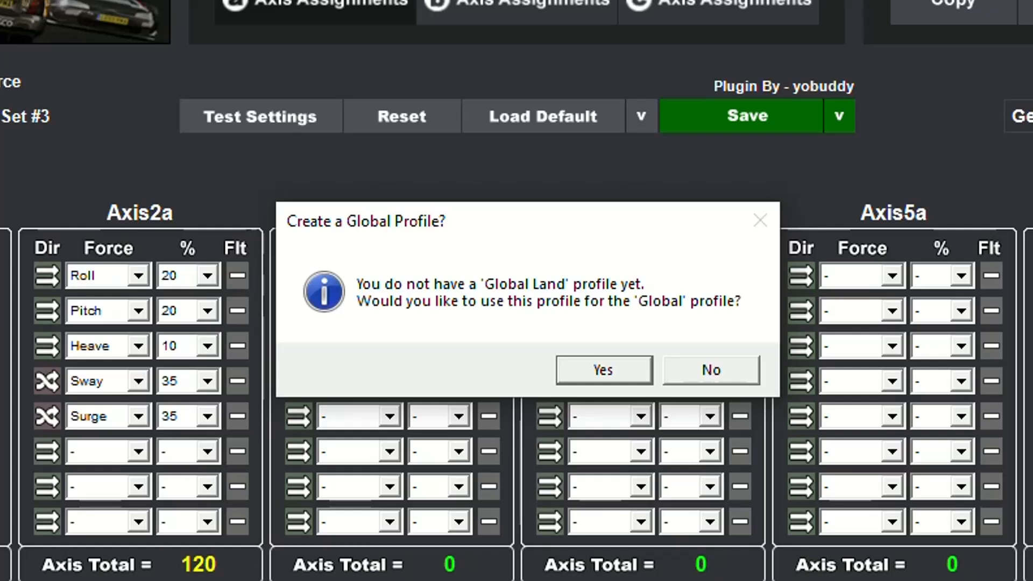
Answer the Create a Global Profile prompt after saving.
left_click(708, 369)
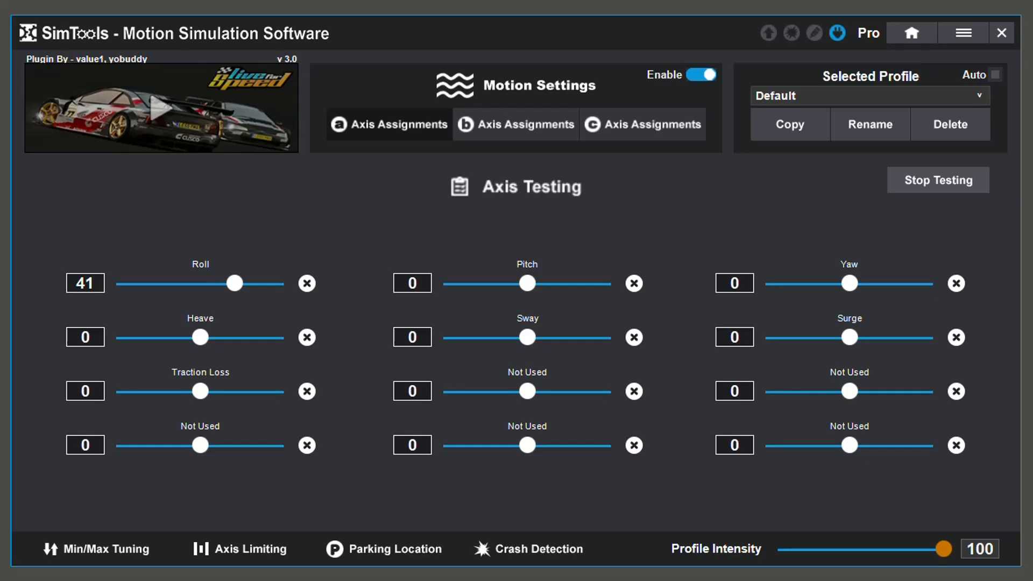
Reset the Roll test value to zero and stop axis testing.
left_click_drag(234, 283, 203, 283)
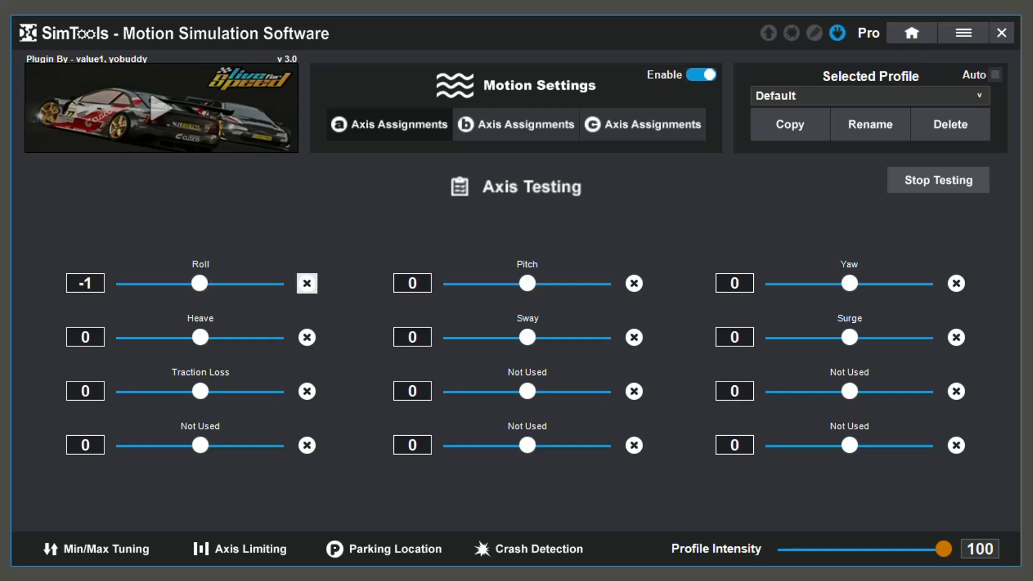
left_click(306, 283)
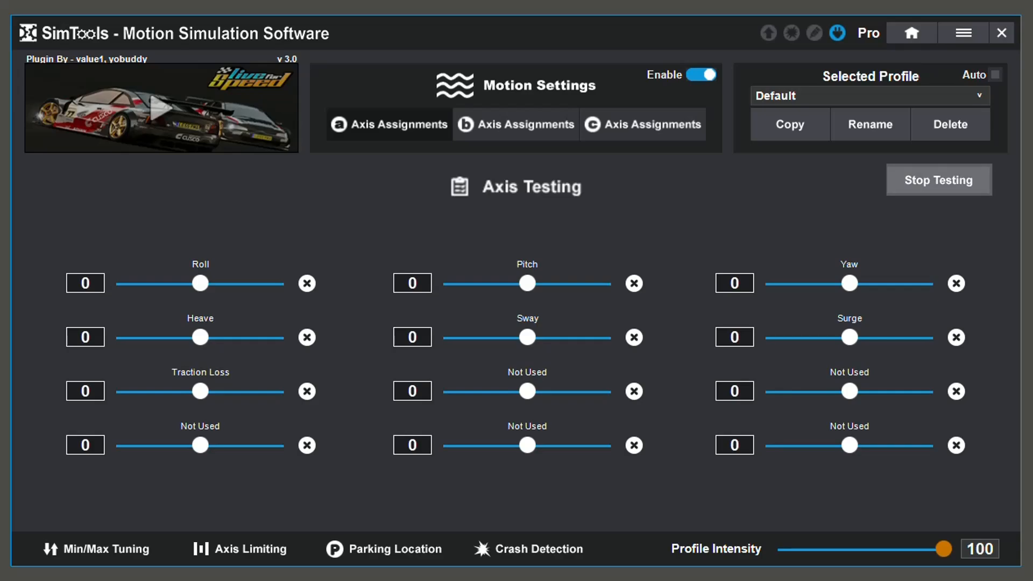
left_click(95, 549)
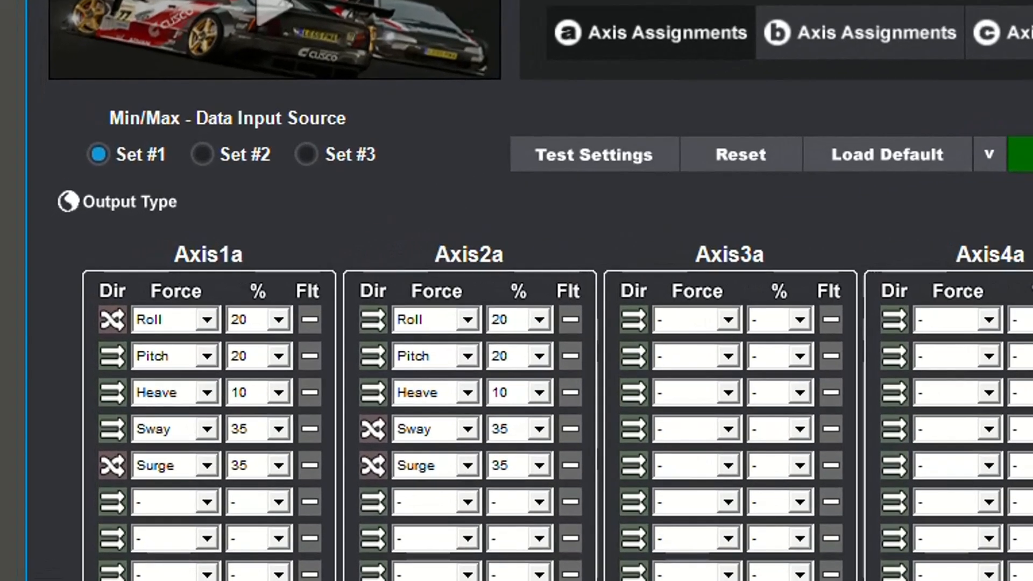
Enter 'Lef' while opening the Axis1 DOF1 filter settings.
type("Lef")
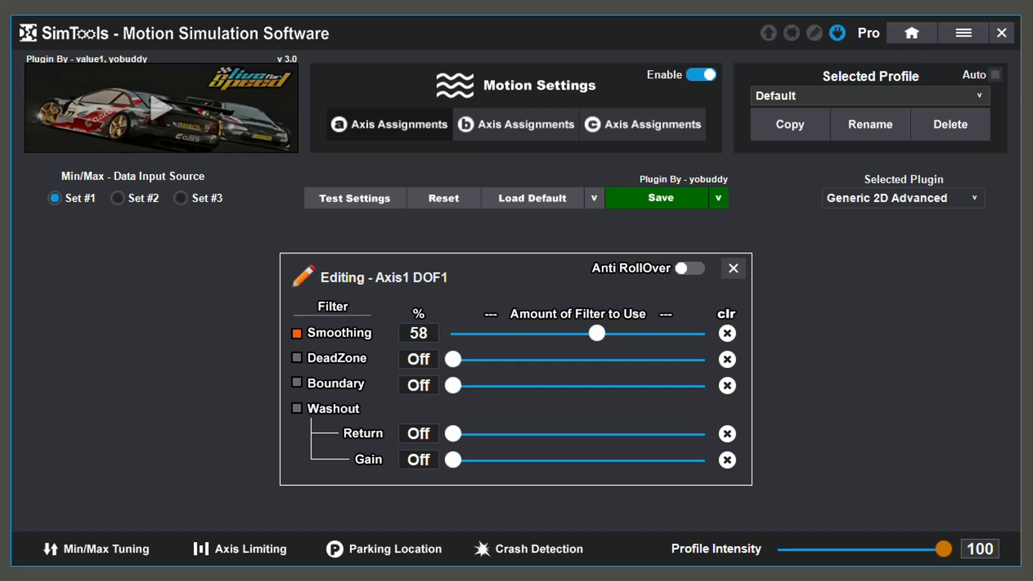
Set Smoothing to 42, DeadZone to 6.2 and Boundary to 46 on Axis1 DOF1.
left_click_drag(596, 333, 558, 333)
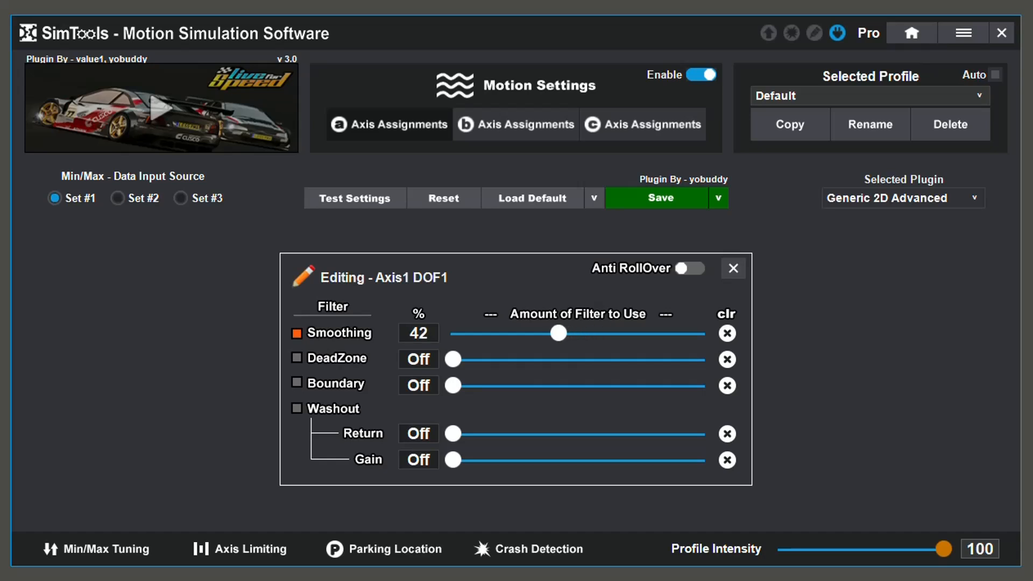
left_click_drag(453, 359, 541, 359)
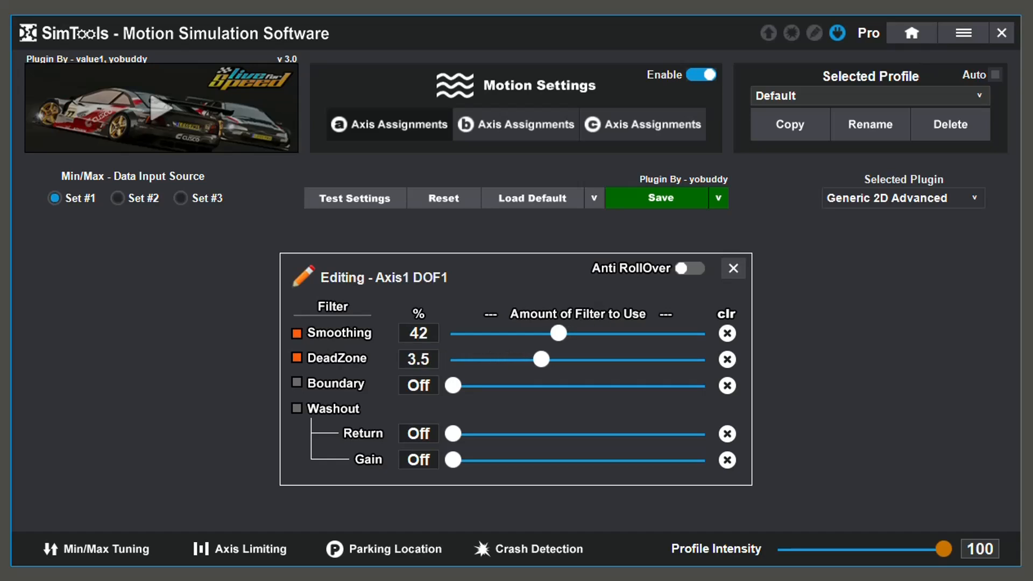
left_click_drag(541, 359, 606, 359)
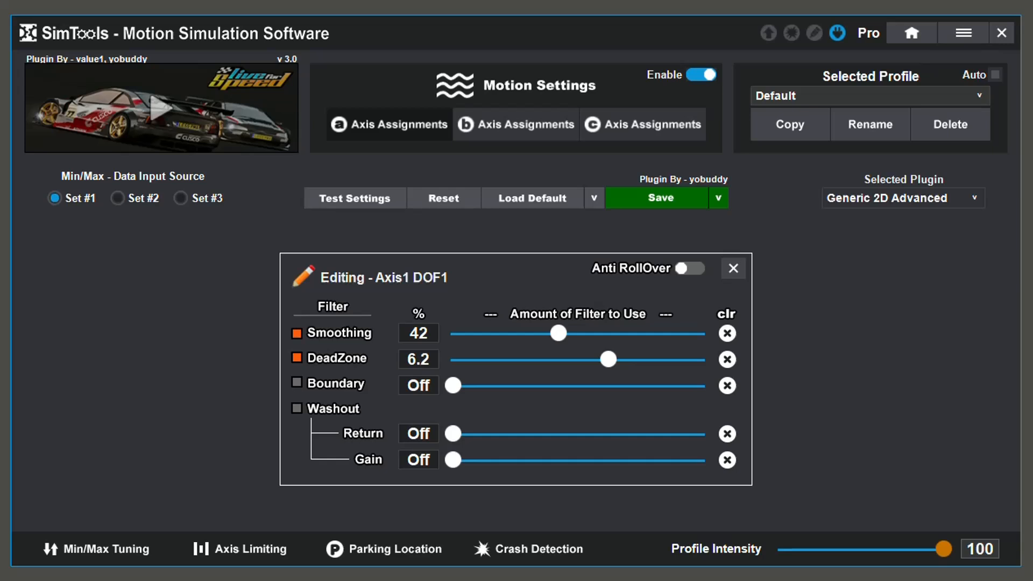
left_click_drag(453, 385, 533, 385)
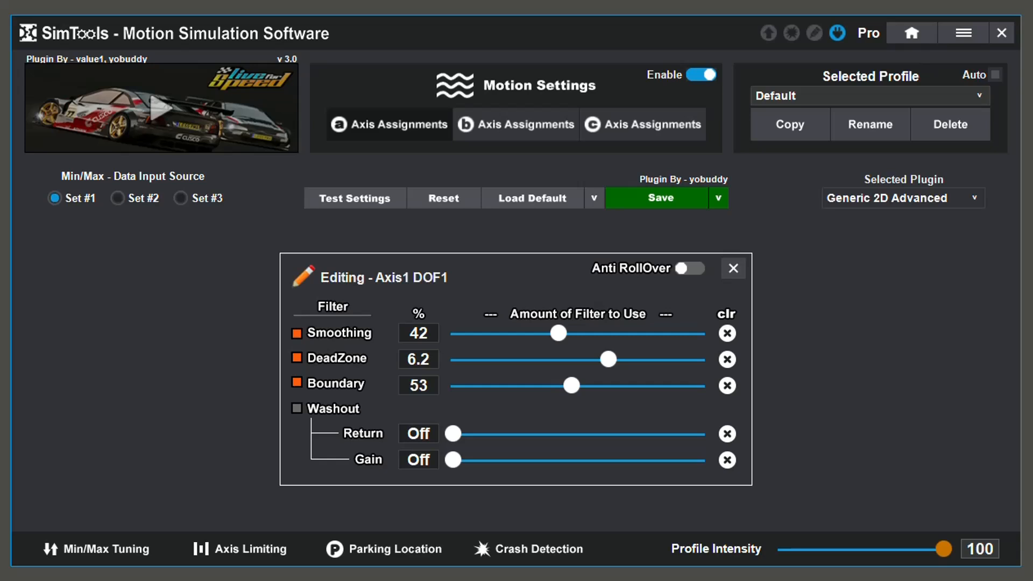
left_click_drag(570, 385, 588, 385)
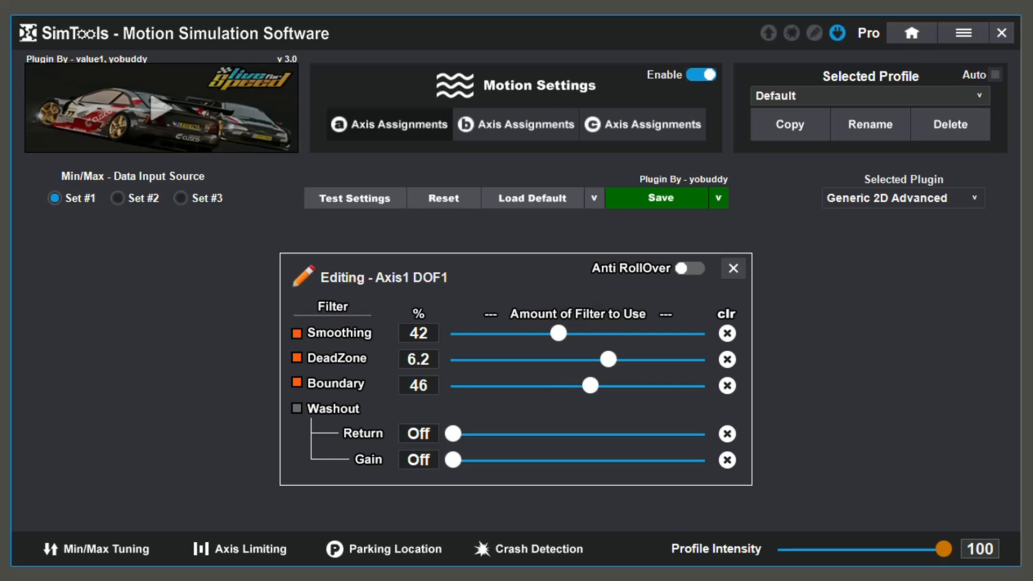
Enable Washout with Return 7 and Gain lowered to about -73 then adjusted.
left_click(295, 409)
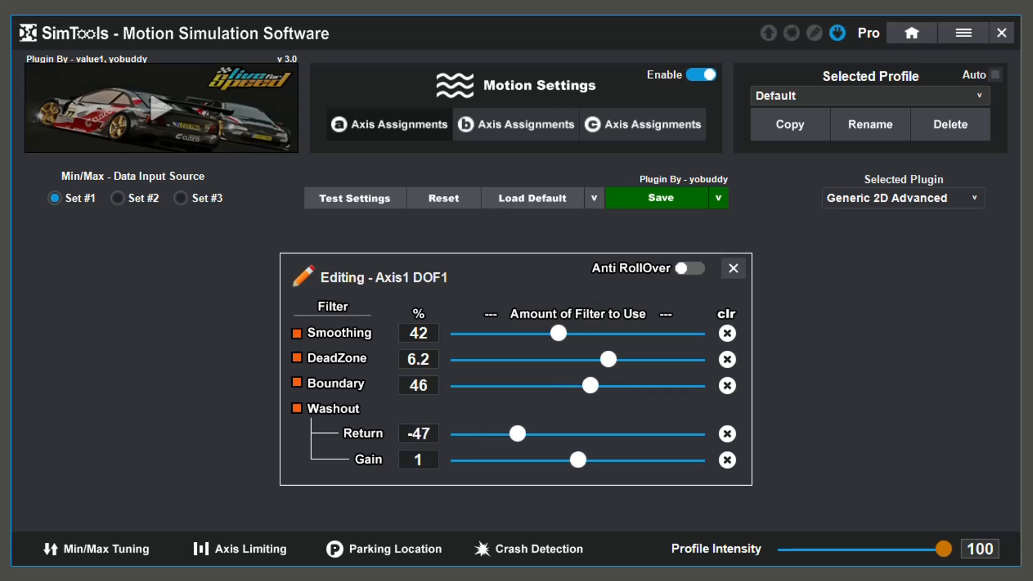
left_click_drag(516, 434, 616, 434)
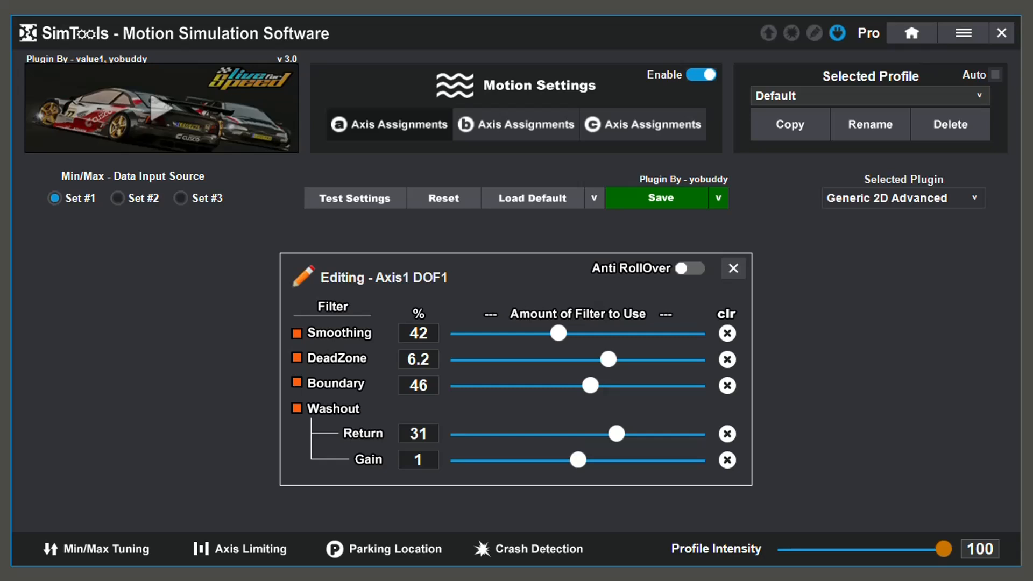
left_click_drag(615, 433, 583, 433)
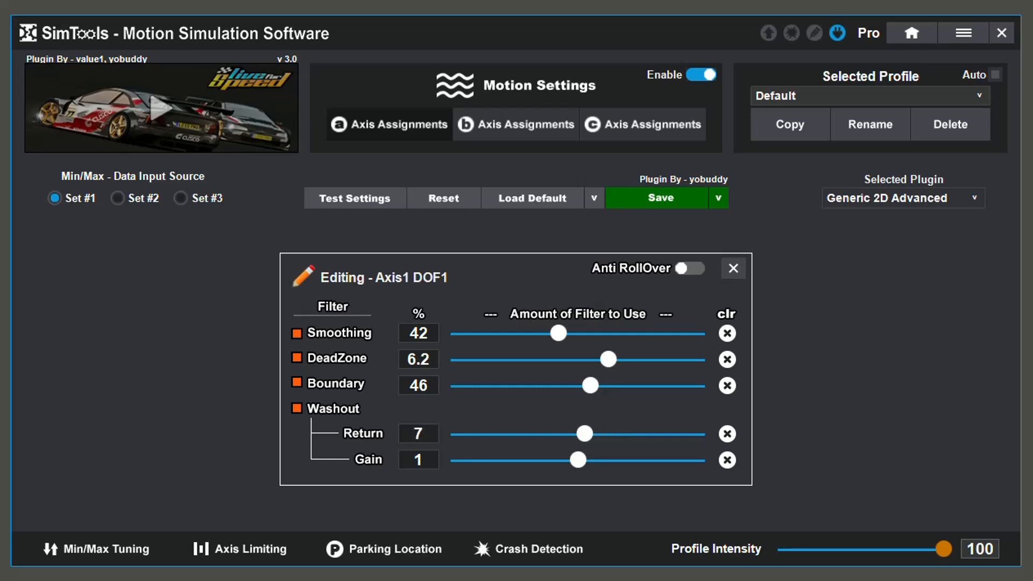
left_click_drag(576, 459, 559, 459)
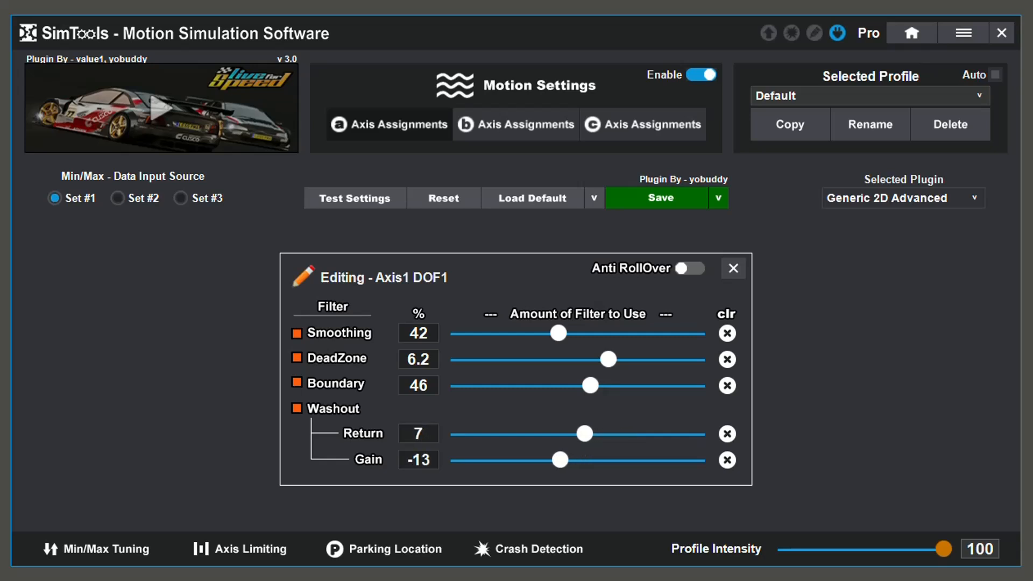
left_click_drag(560, 459, 486, 459)
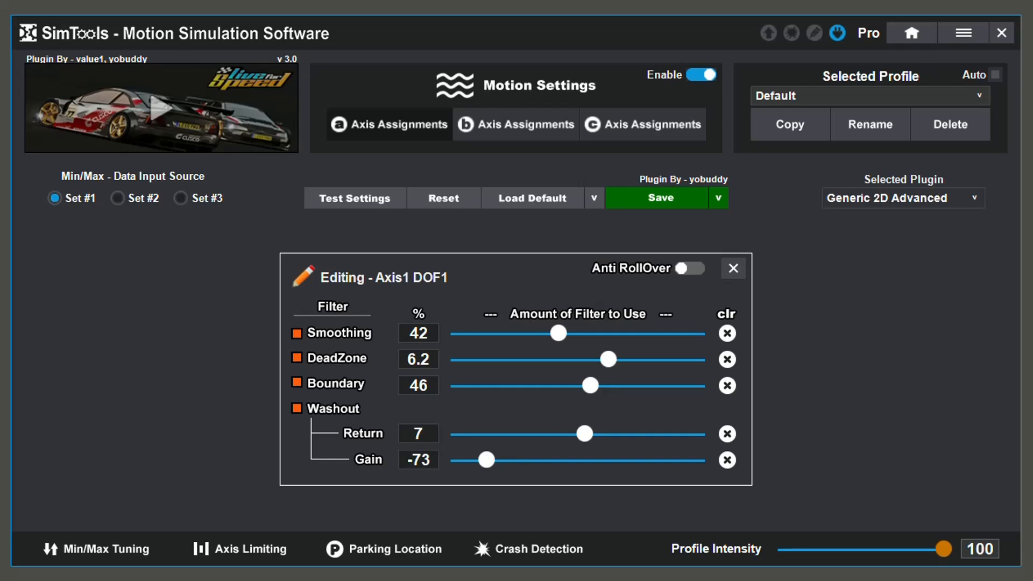
left_click_drag(486, 460, 638, 459)
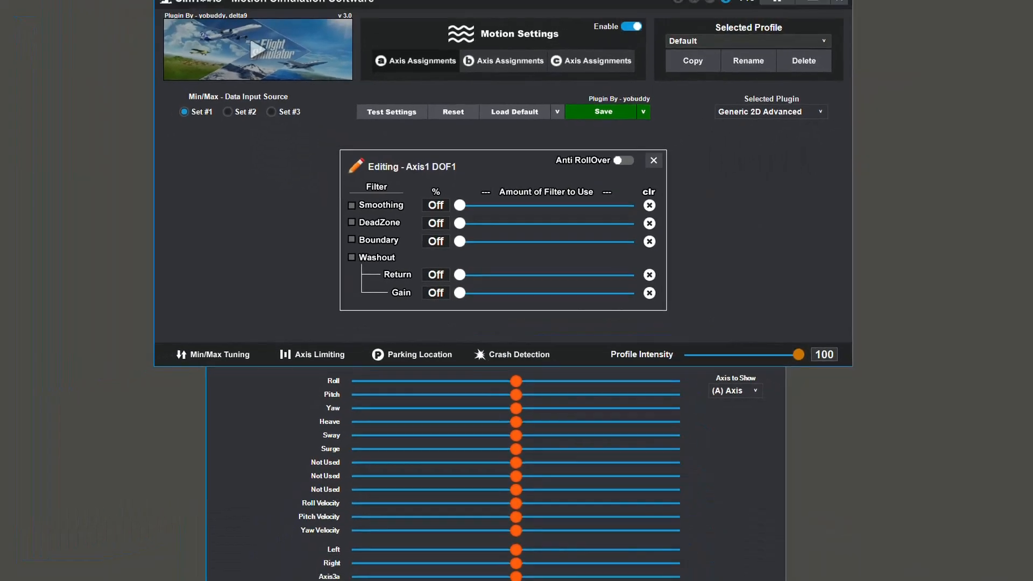
Leave the filter editor, start Axis Testing and sweep Roll toward minimum, then reset to zero.
left_click(653, 161)
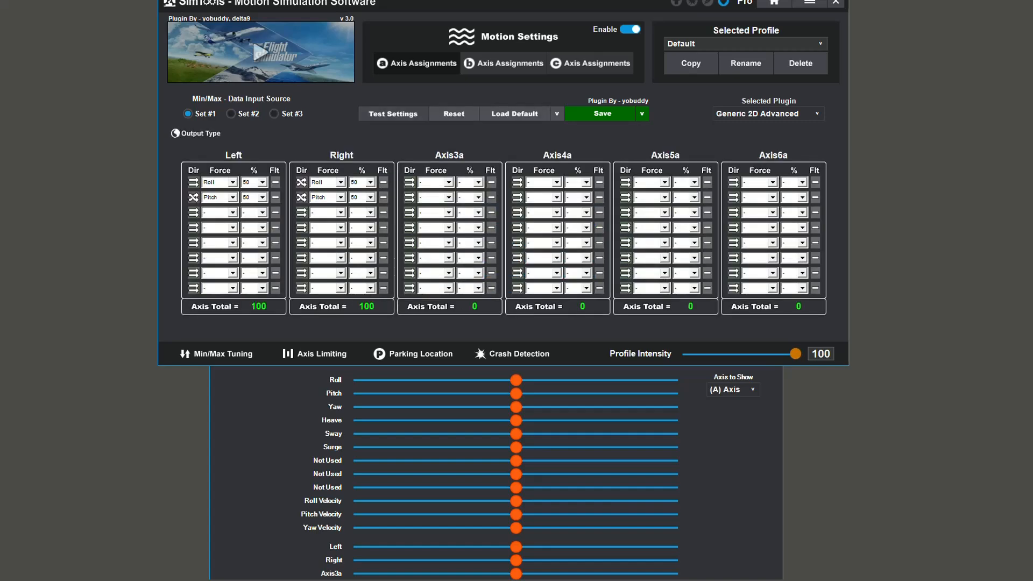
left_click(392, 113)
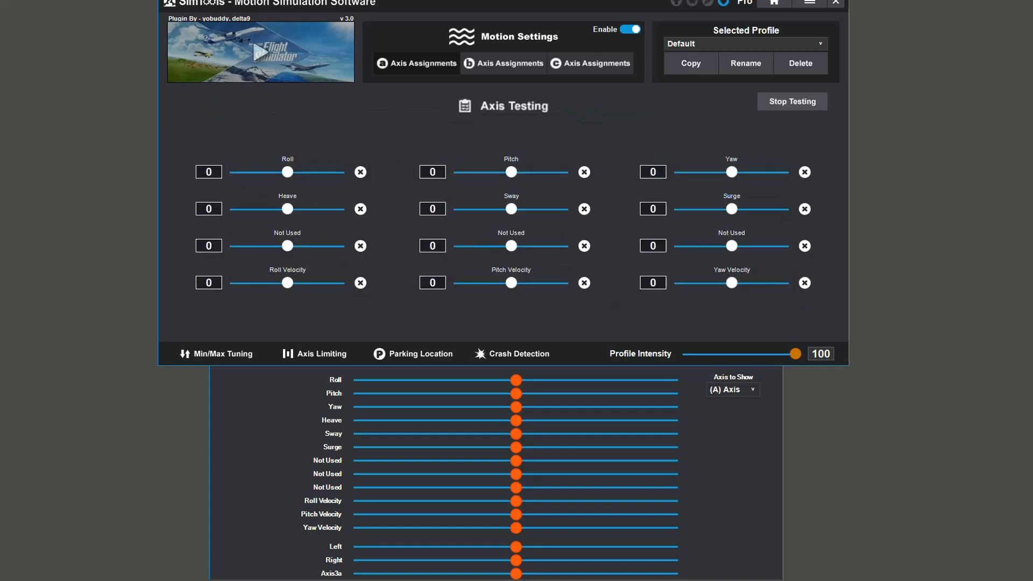
left_click_drag(286, 172, 234, 172)
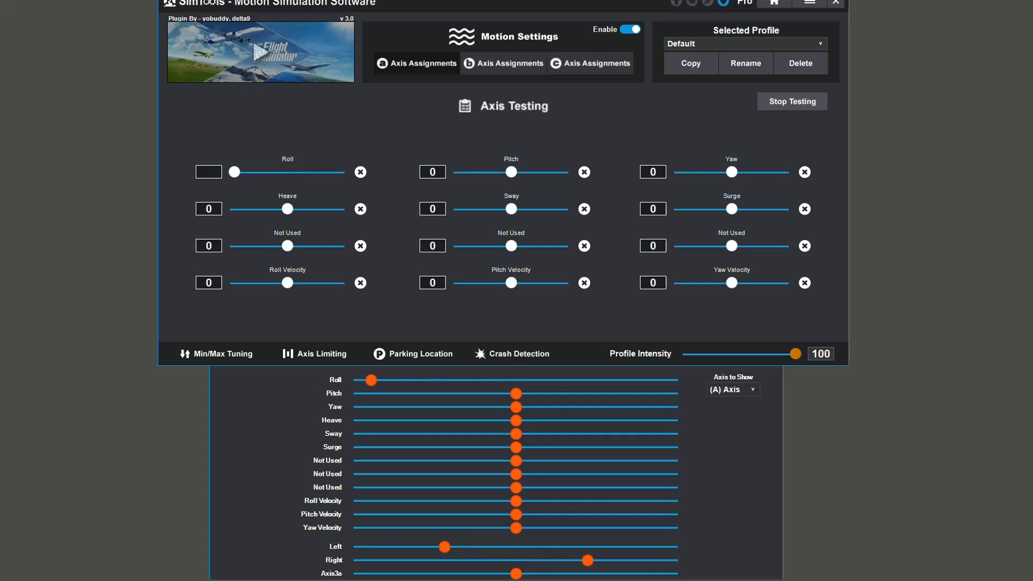
left_click_drag(233, 172, 341, 172)
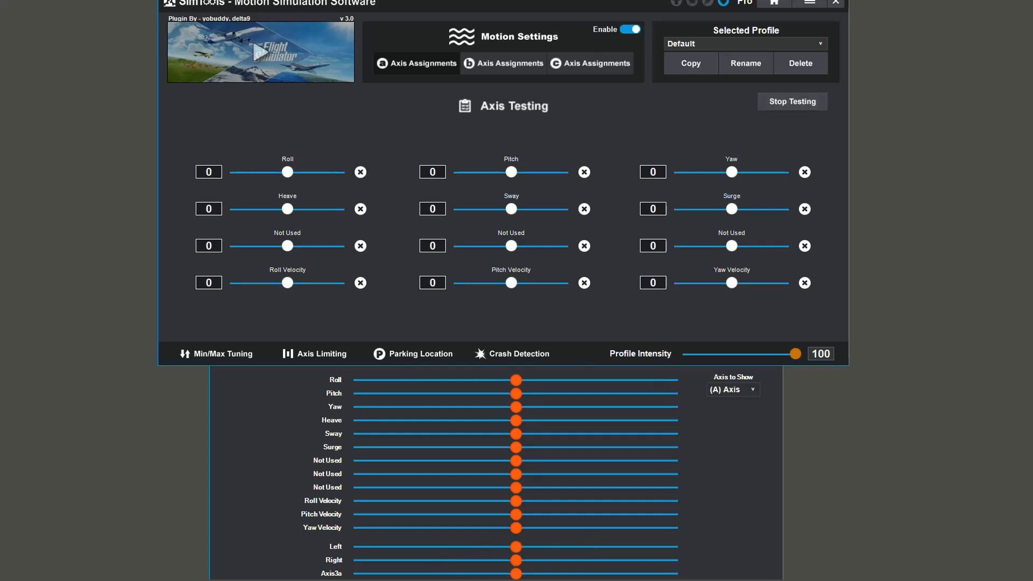
left_click(216, 354)
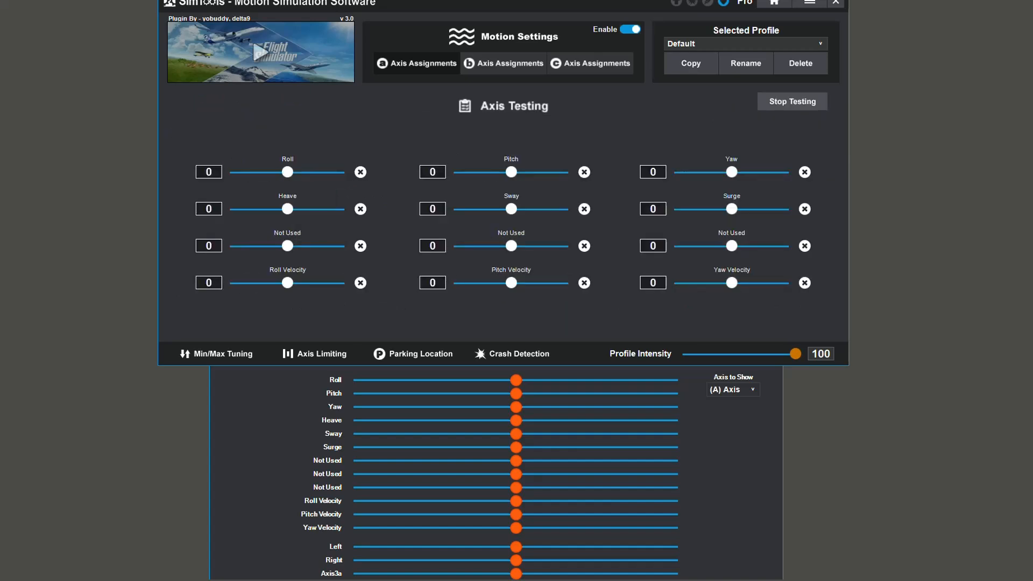
Sweep Roll from -100 through -55 to 100 and back to 63, then reset it.
left_click_drag(286, 172, 230, 172)
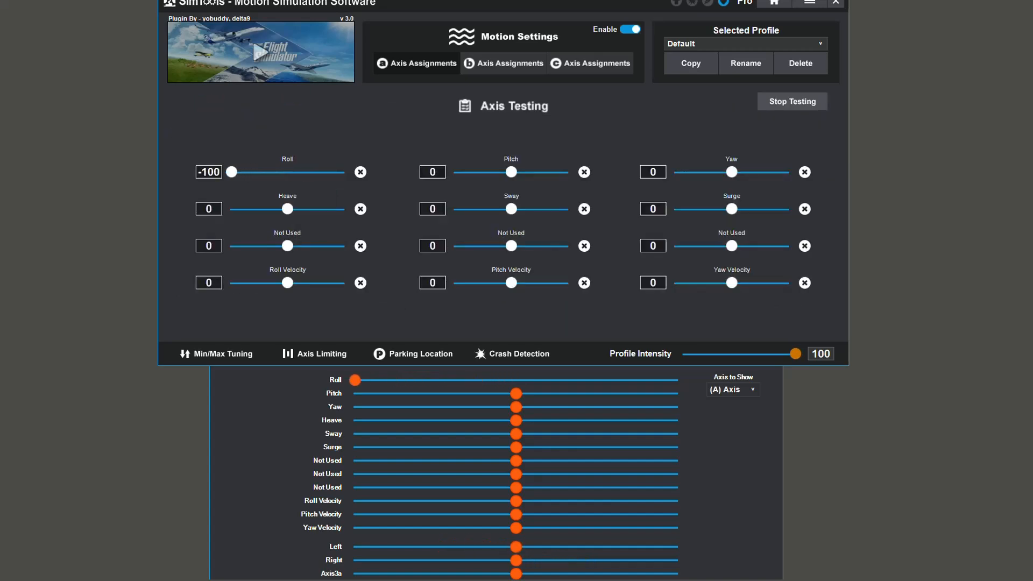
left_click_drag(231, 172, 257, 172)
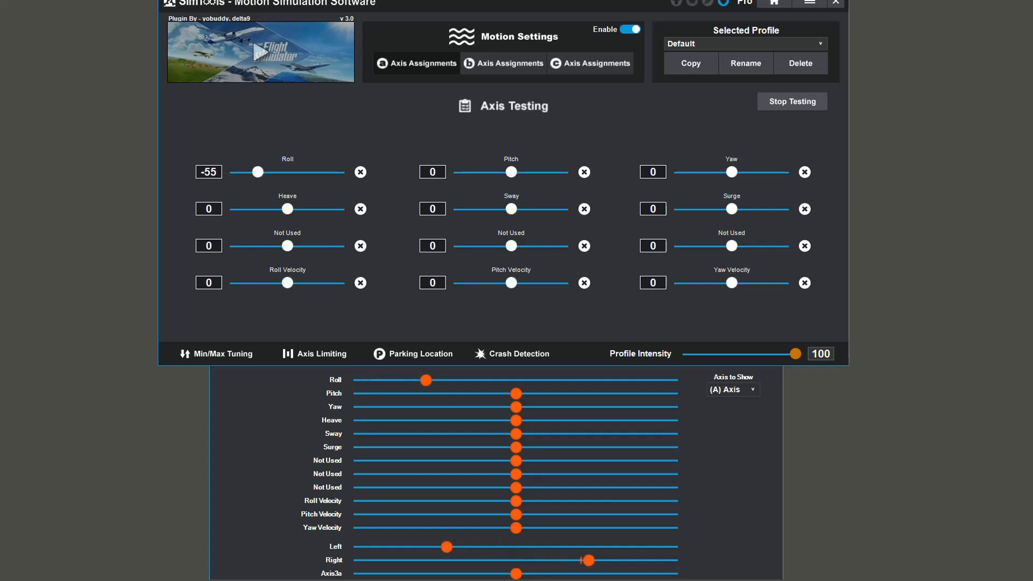
left_click_drag(257, 172, 343, 172)
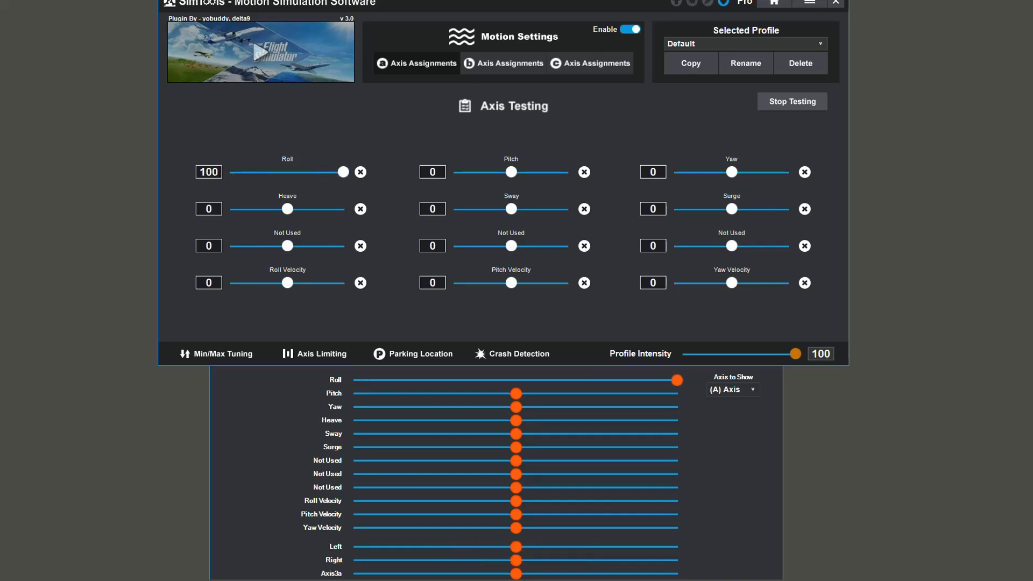
left_click_drag(342, 172, 321, 173)
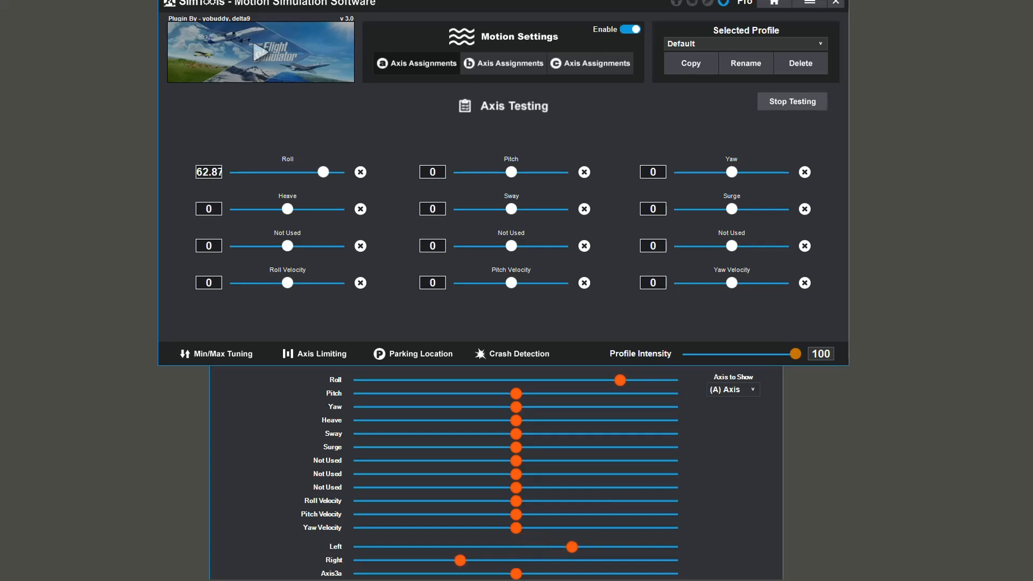
left_click(216, 354)
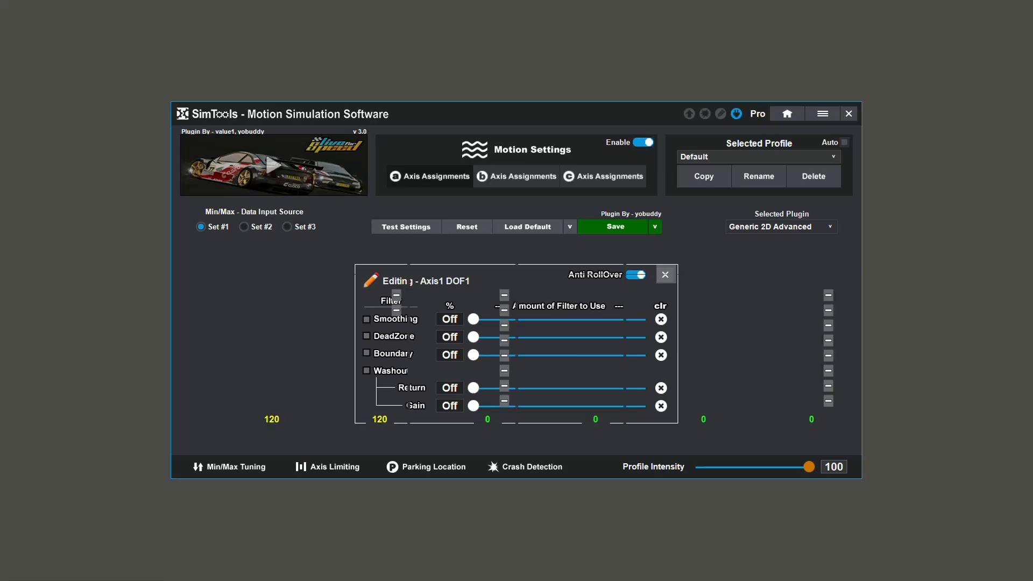
Close the Axis1 filter editor and show the Output Type settings.
left_click(664, 274)
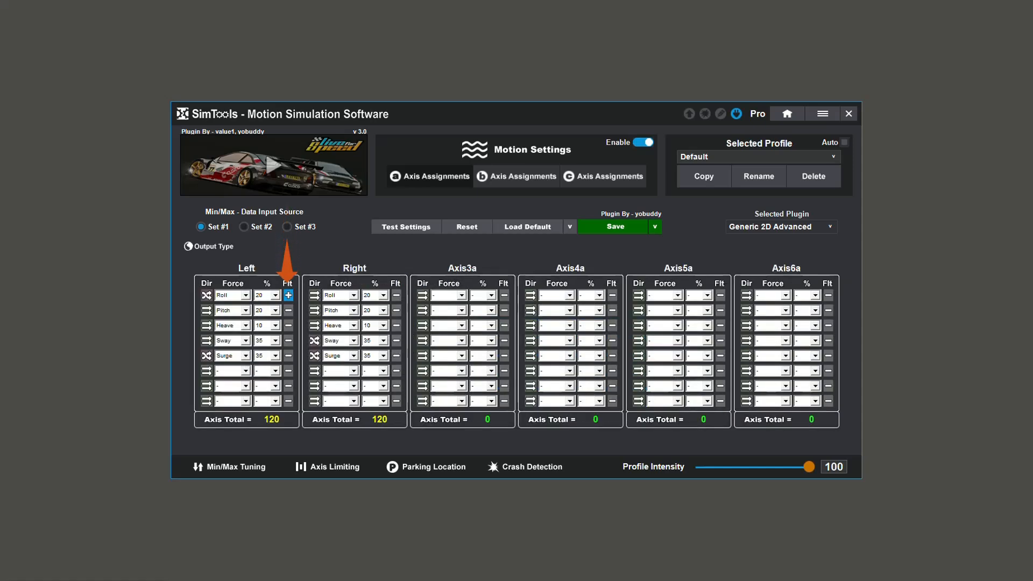
left_click(212, 245)
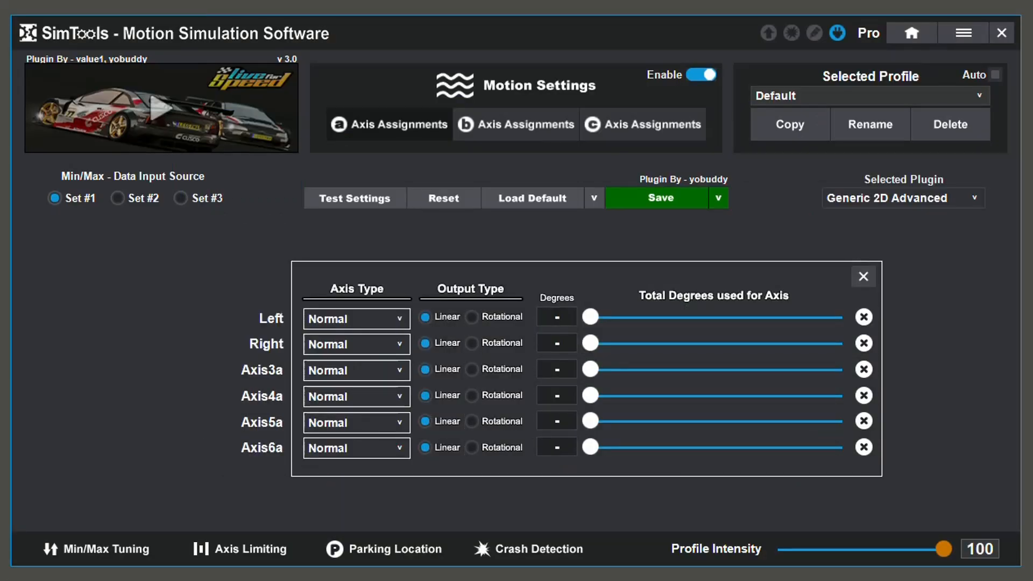
Make the Left axis Gain Only and Rotational with total degrees set to 50.
left_click(356, 319)
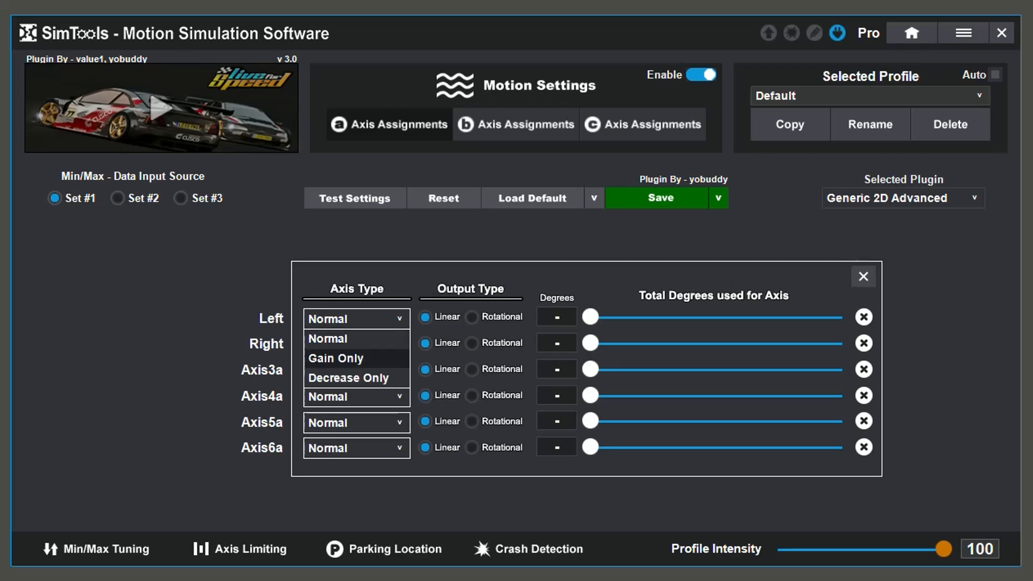
left_click(336, 357)
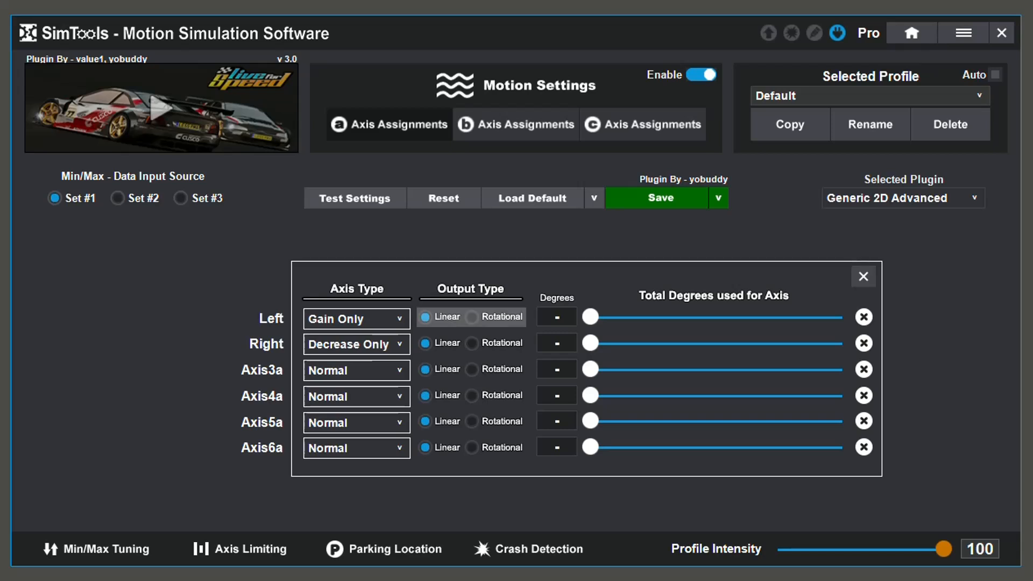
left_click(471, 316)
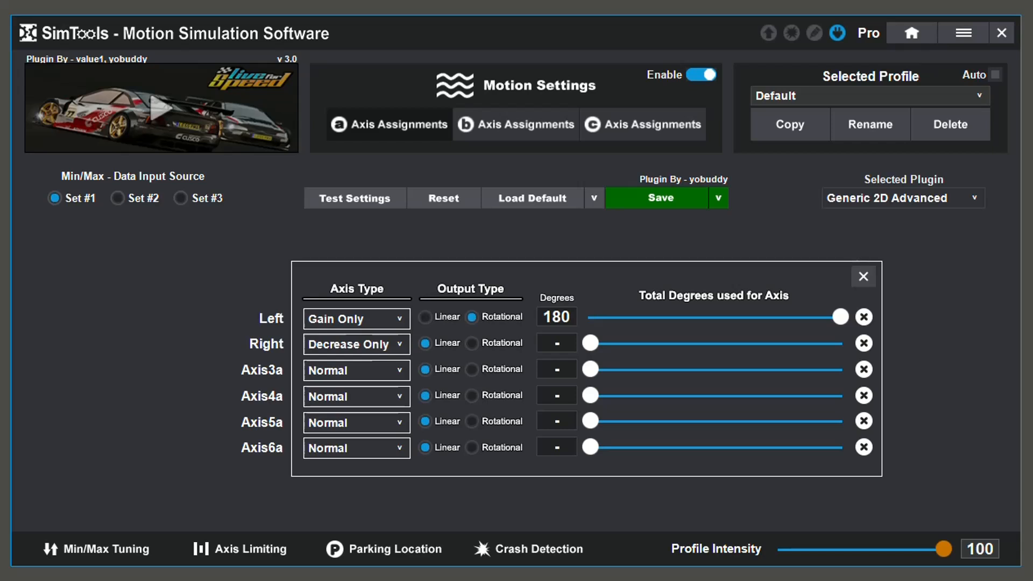
left_click_drag(840, 316, 780, 316)
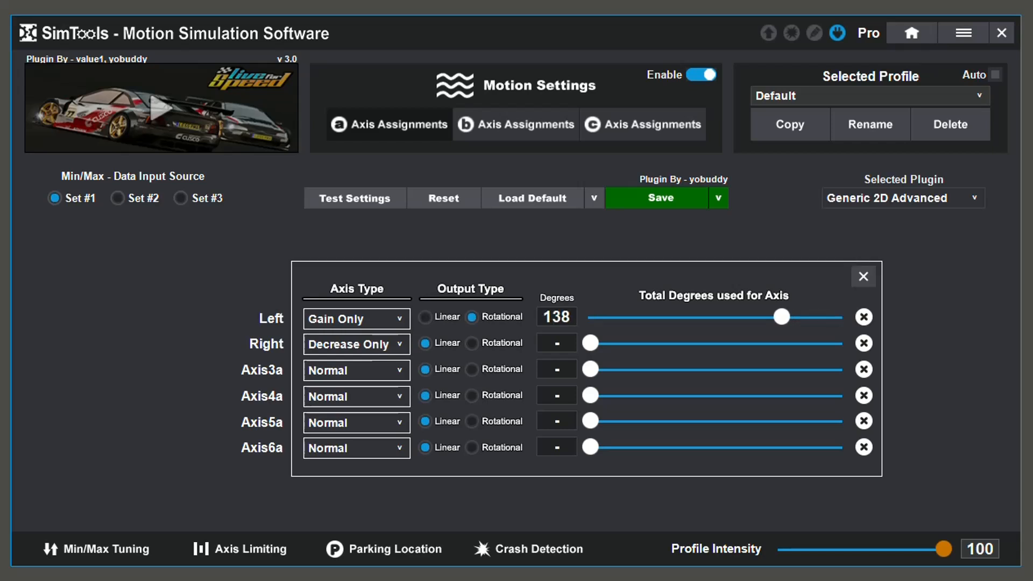
left_click_drag(781, 316, 659, 317)
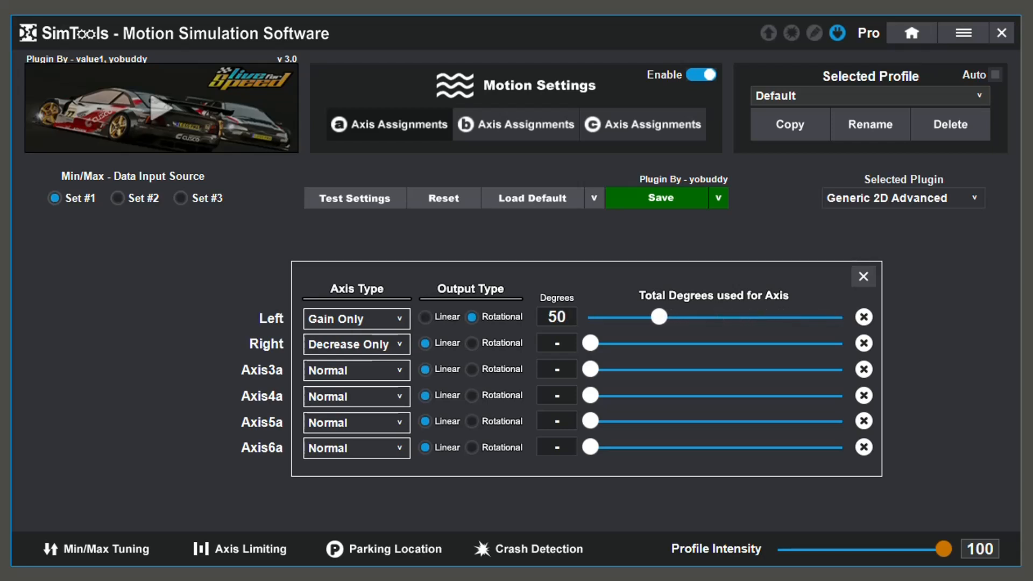
left_click_drag(659, 316, 840, 316)
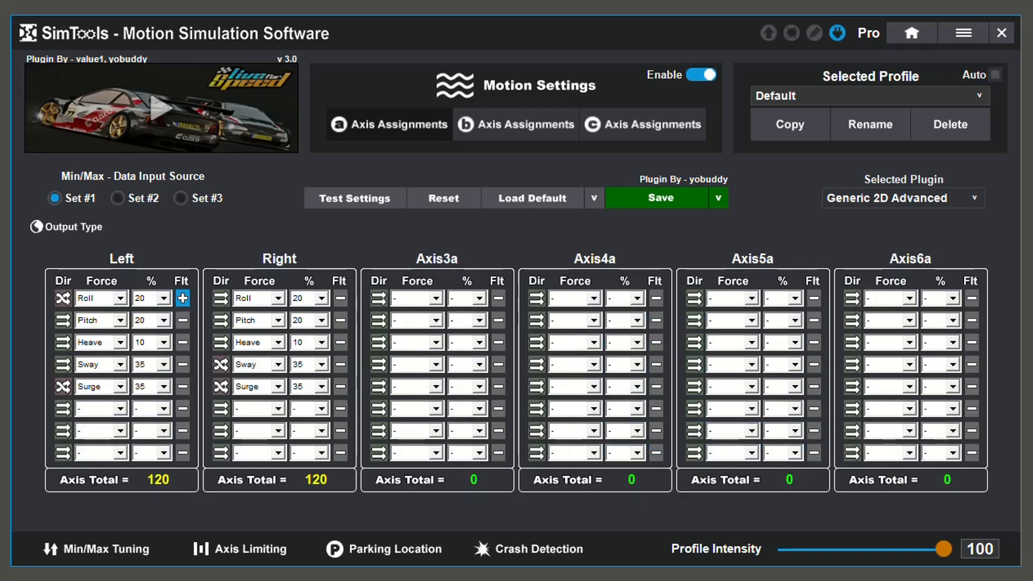
Review the b and c axis assignment sets, which have no plugin chosen.
left_click(515, 125)
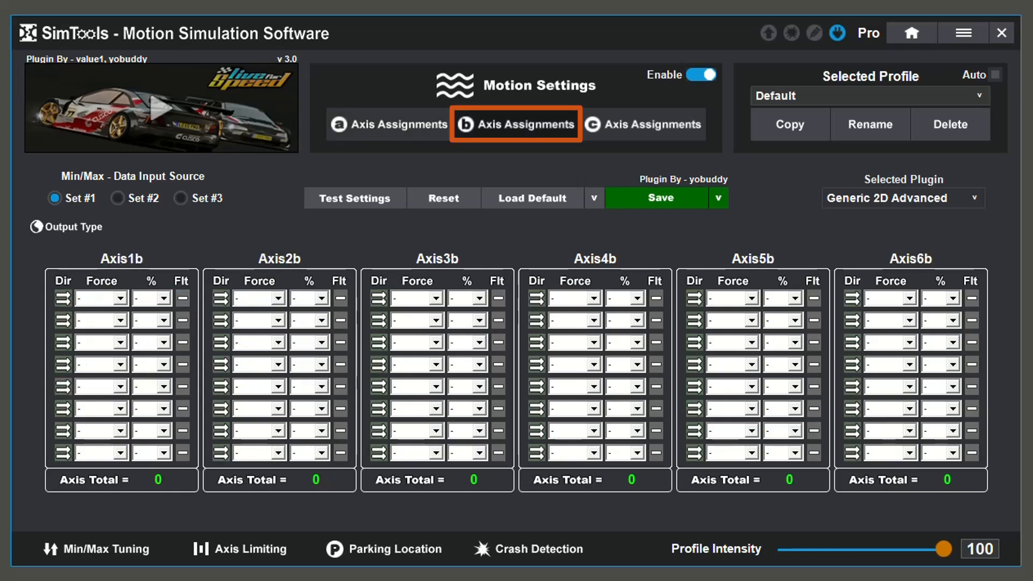
left_click(642, 124)
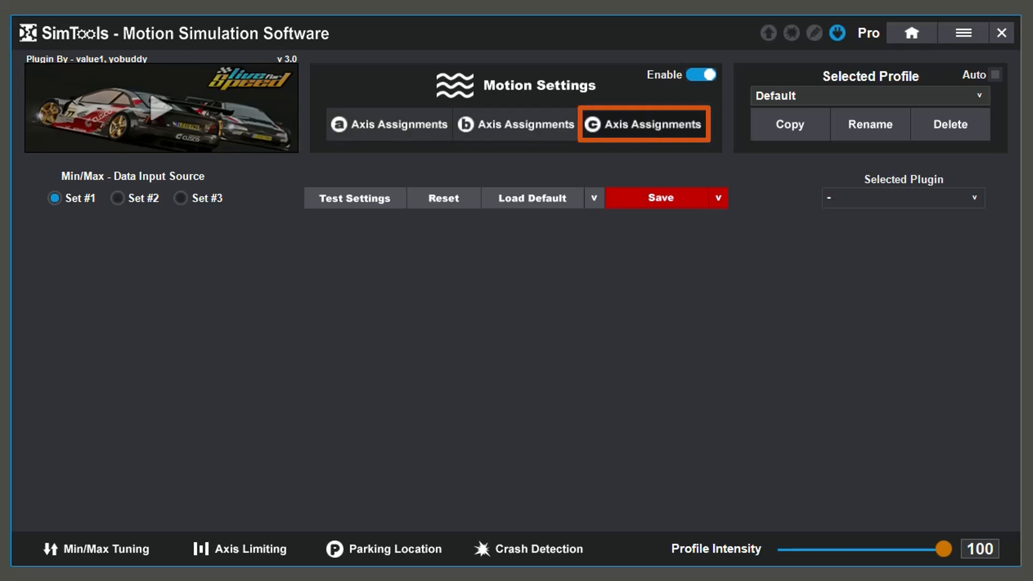
left_click(643, 124)
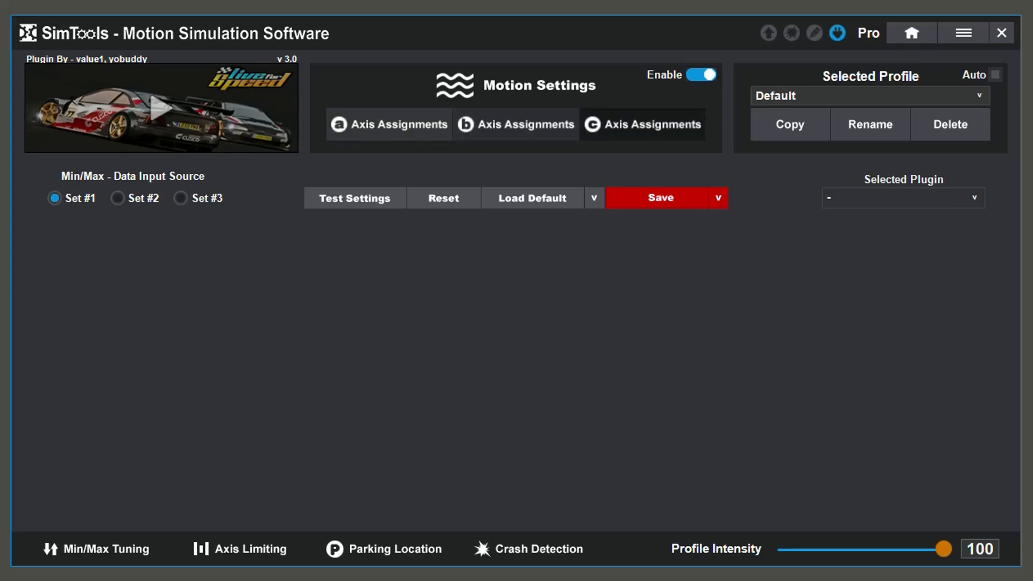
left_click(515, 124)
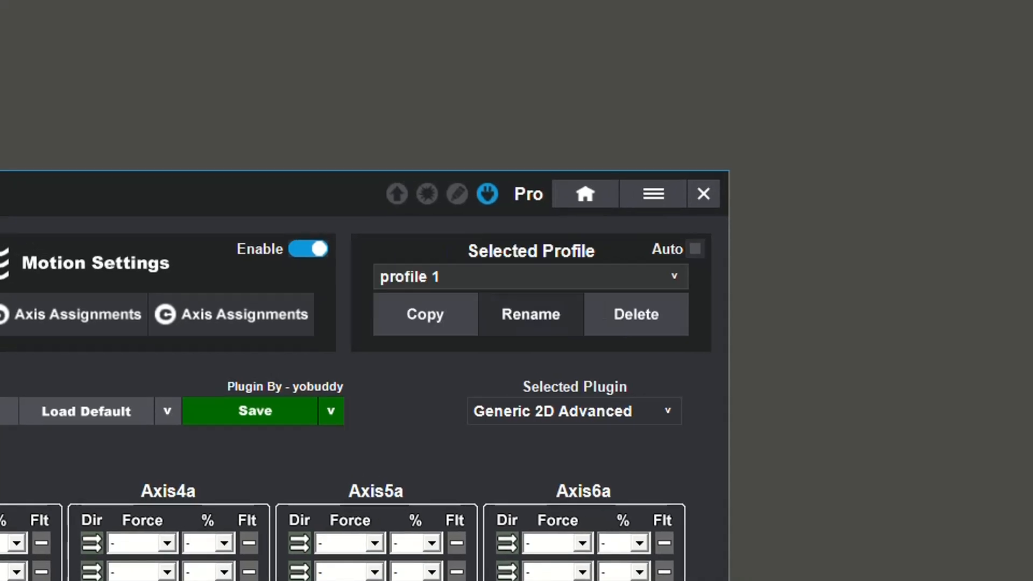
Switch on the Auto option for profile 1, keeping intensity at 100.
left_click(694, 248)
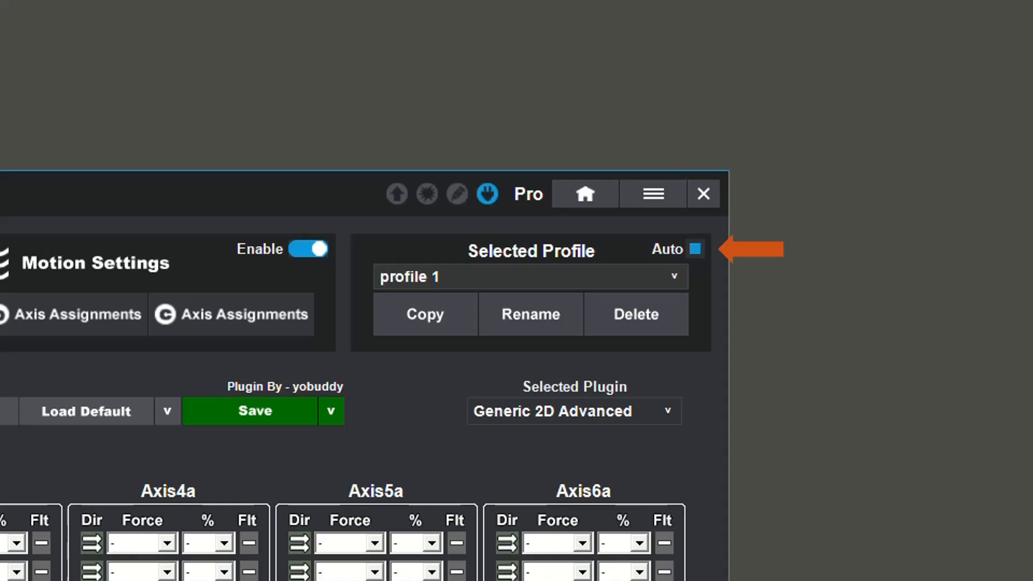
left_click(694, 248)
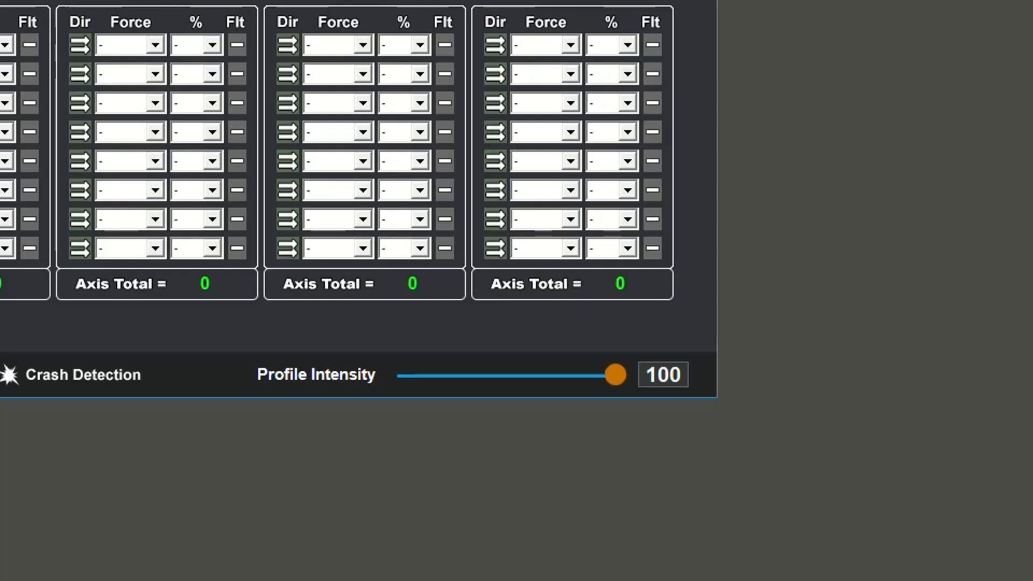
Lower the Profile Intensity slider from 100 to about 46.
left_click_drag(612, 374, 496, 374)
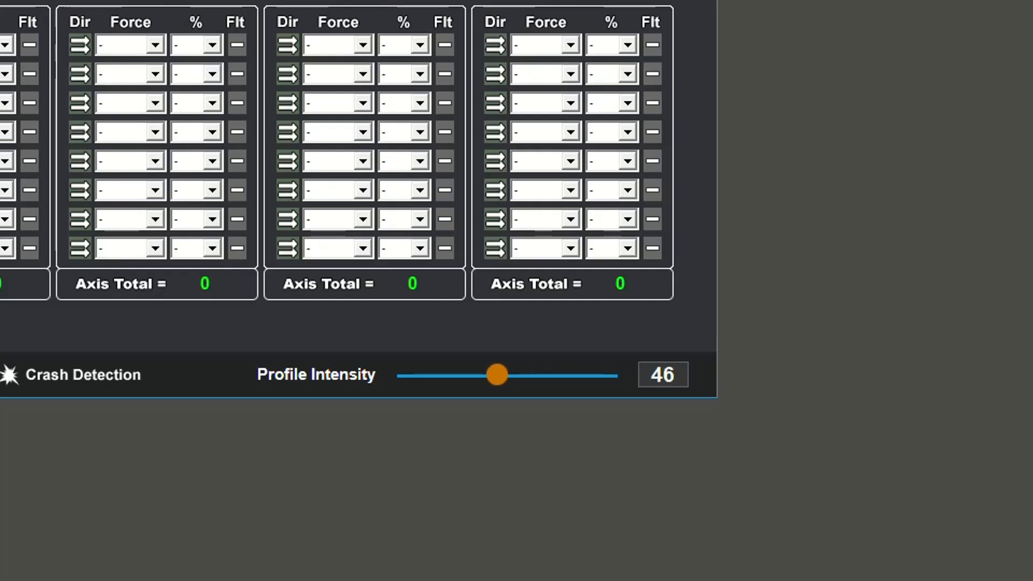
left_click_drag(496, 375, 612, 375)
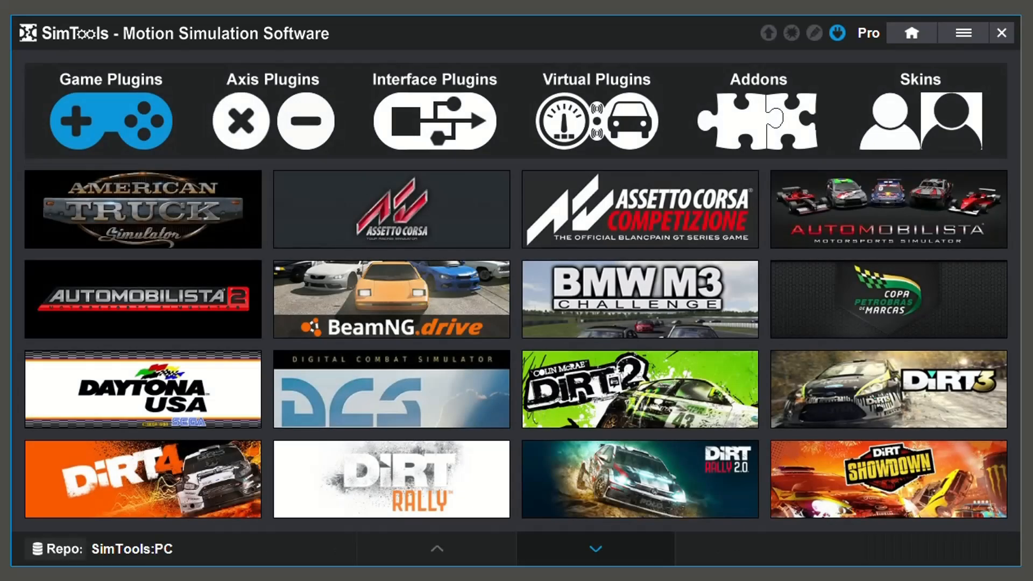
Remove the Generic 2D Advanced plugin from the axis plugin list and confirm.
left_click(273, 111)
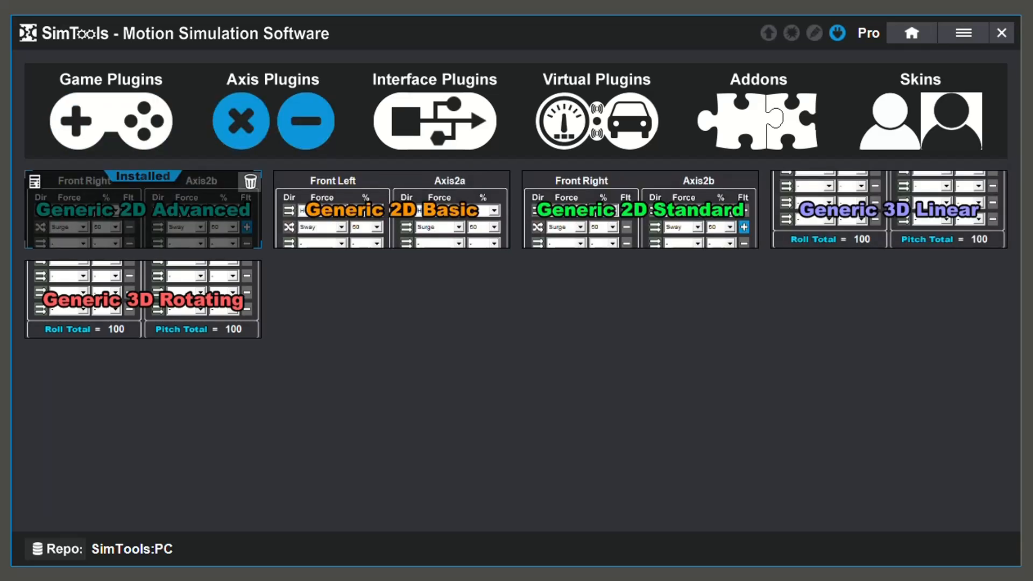
left_click(249, 183)
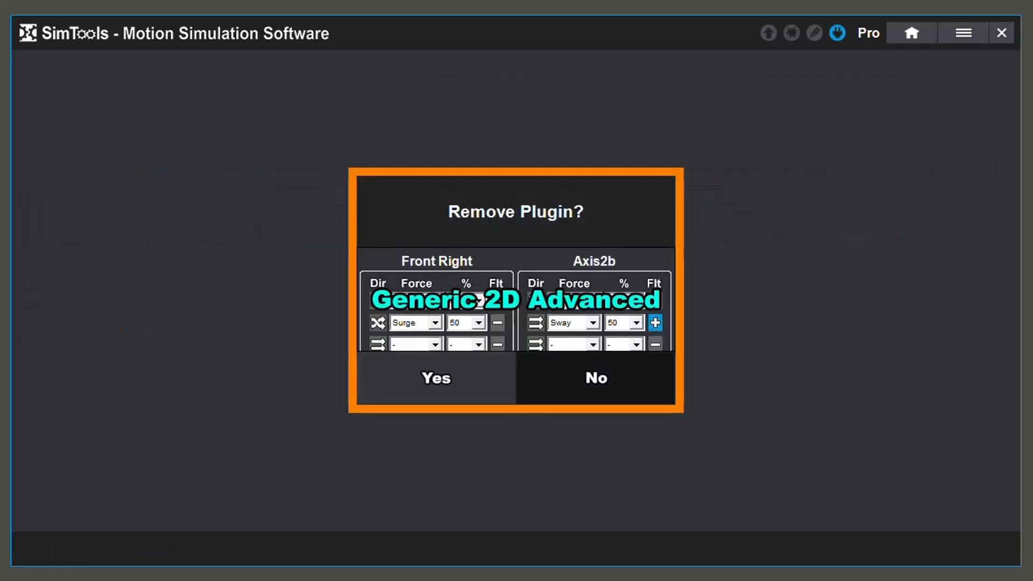
left_click(593, 378)
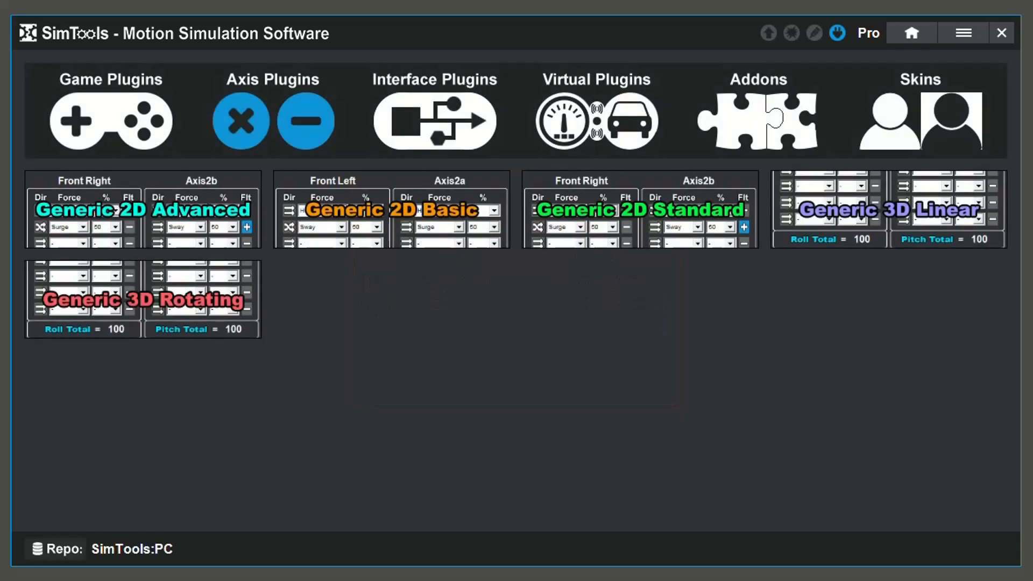